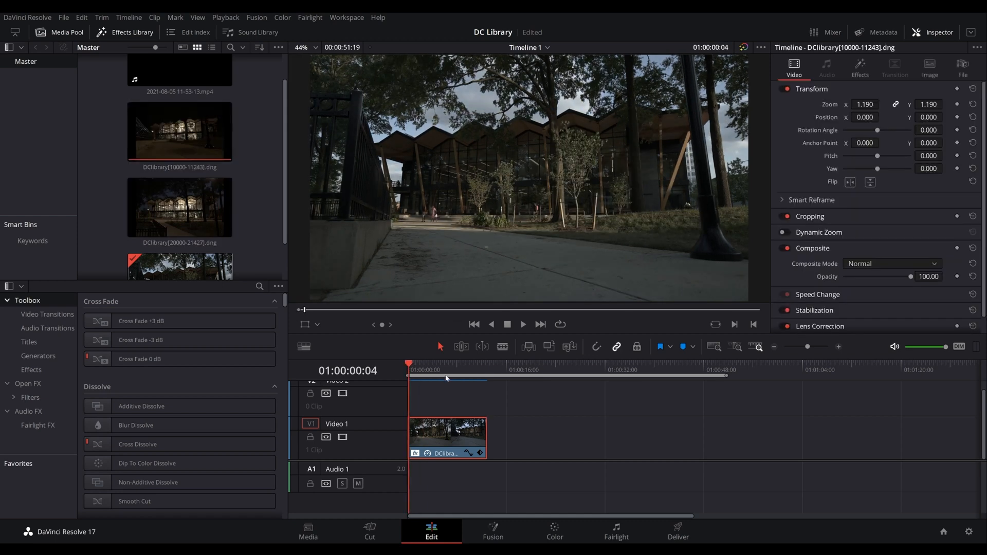
Scrub the DNG timelapse on V1 from day to night, then switch to the Color page.
{"action": "left_click", "coordinate": [523, 324]}
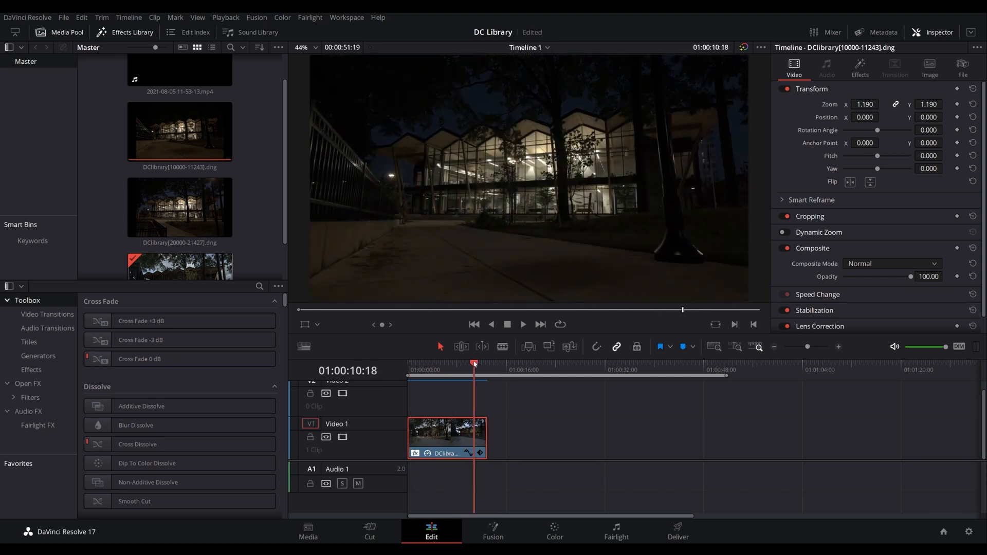
{"action": "left_click", "coordinate": [432, 365]}
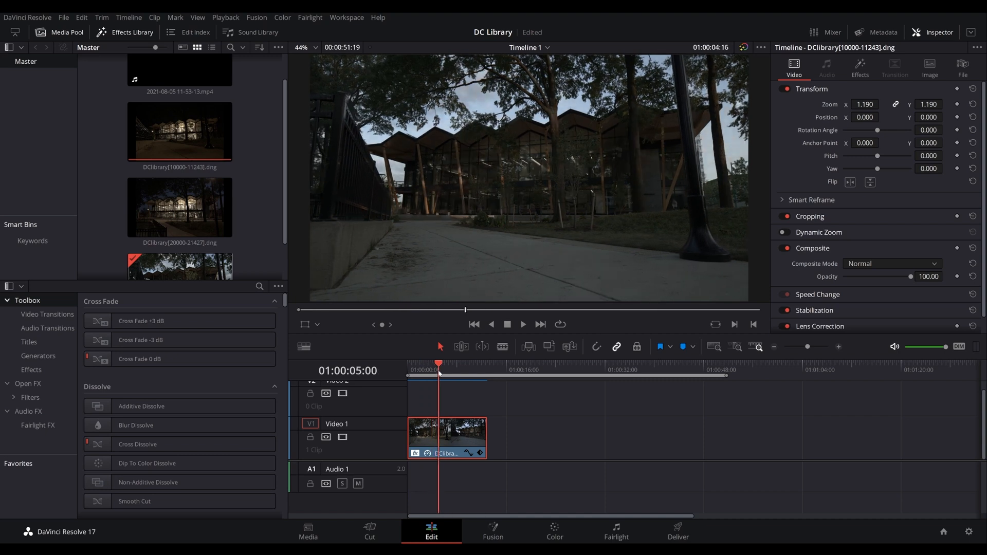
{"action": "left_click", "coordinate": [462, 364]}
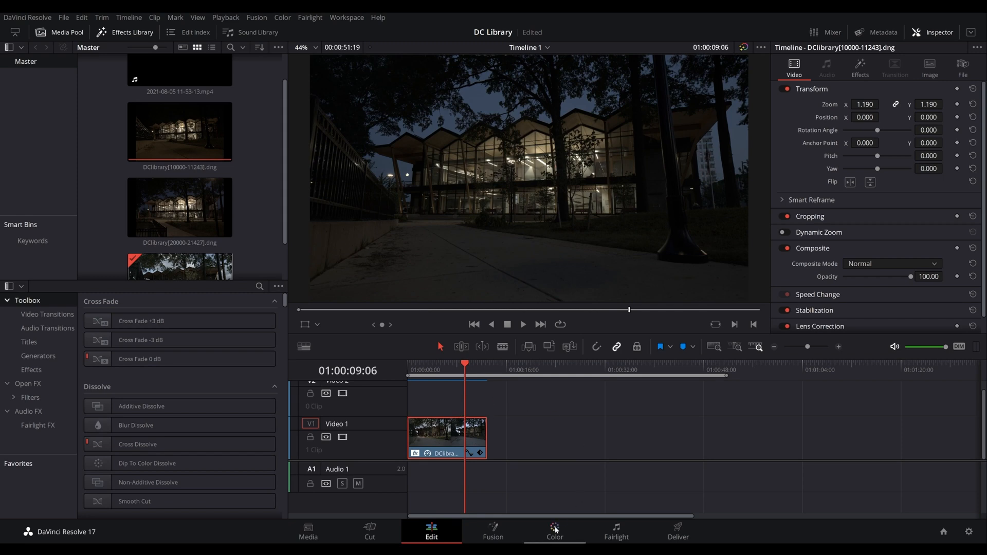
{"action": "left_click", "coordinate": [555, 531]}
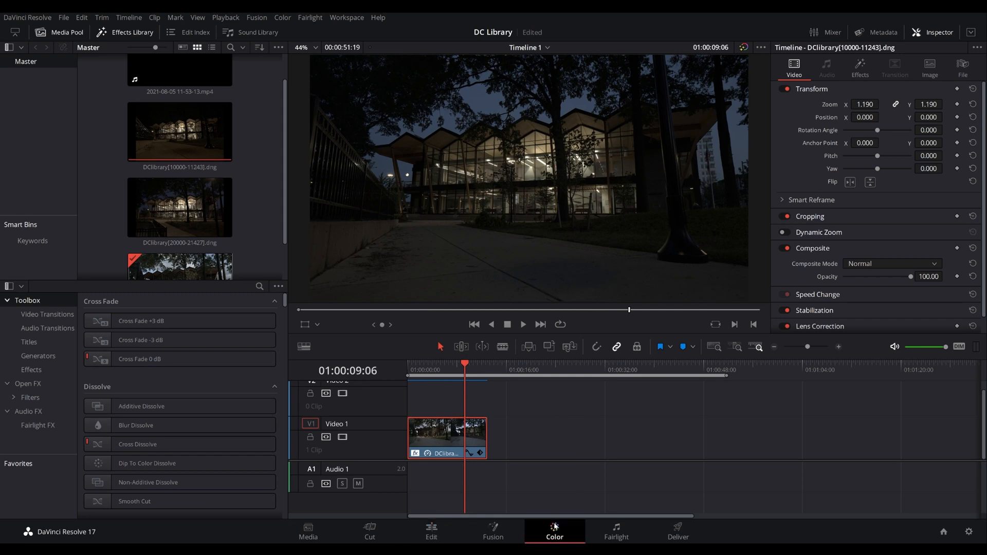
Bring up the timelapse clip's Camera Raw decode settings on the Color page.
{"action": "left_click", "coordinate": [554, 531]}
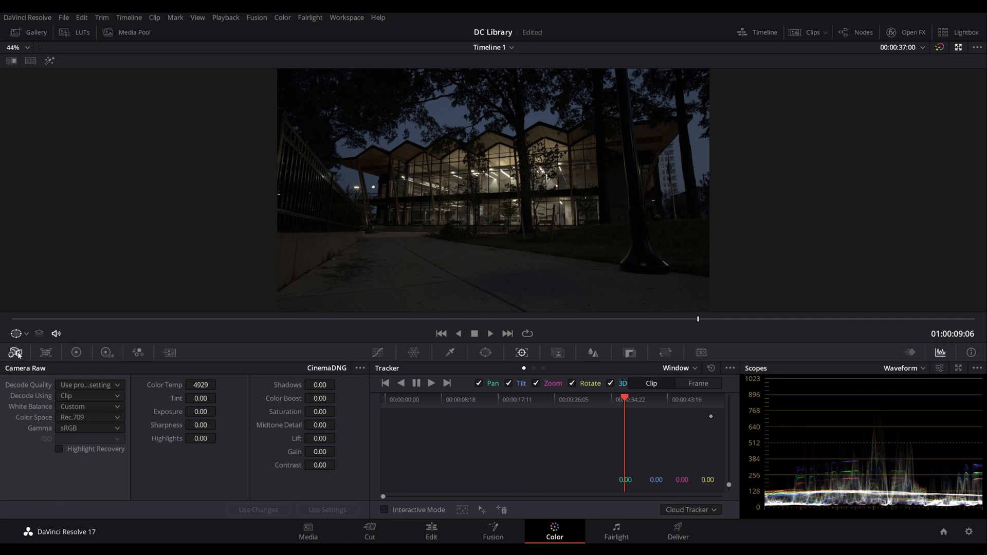
{"action": "mouse_move", "coordinate": [145, 425]}
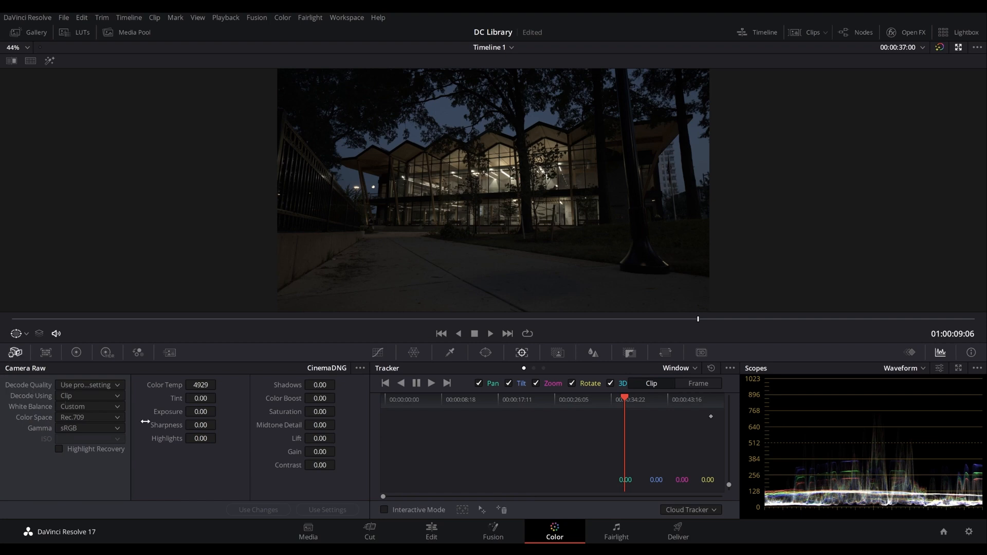
{"action": "mouse_move", "coordinate": [105, 430]}
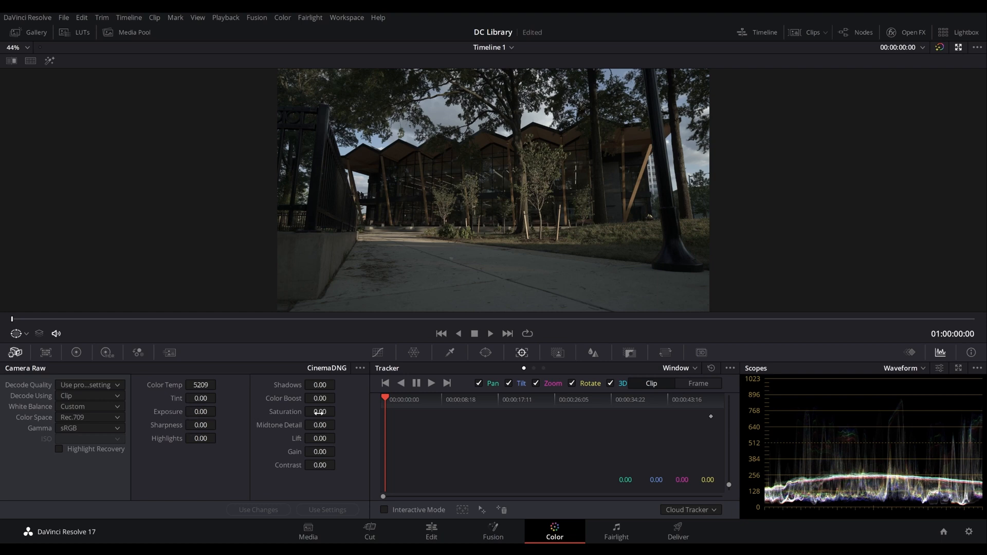
Adjust the raw Saturation and Tint sliders of the day footage.
{"action": "left_click", "coordinate": [337, 412]}
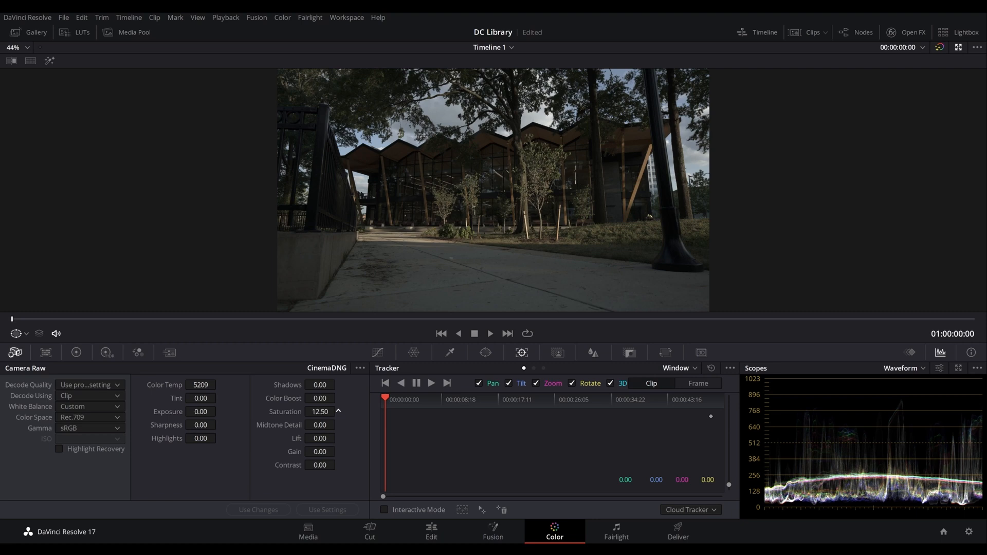
{"action": "left_click", "coordinate": [339, 410]}
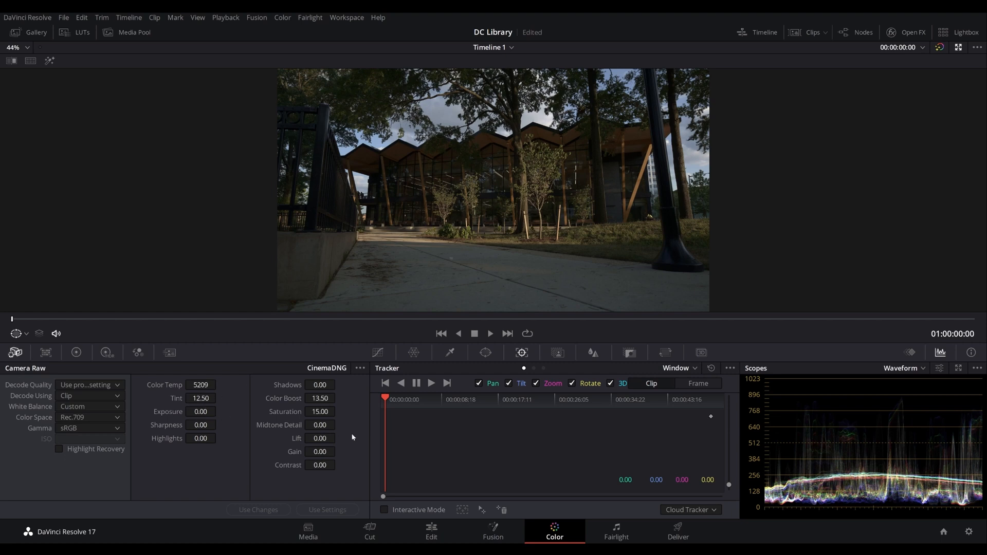
{"action": "mouse_move", "coordinate": [261, 407]}
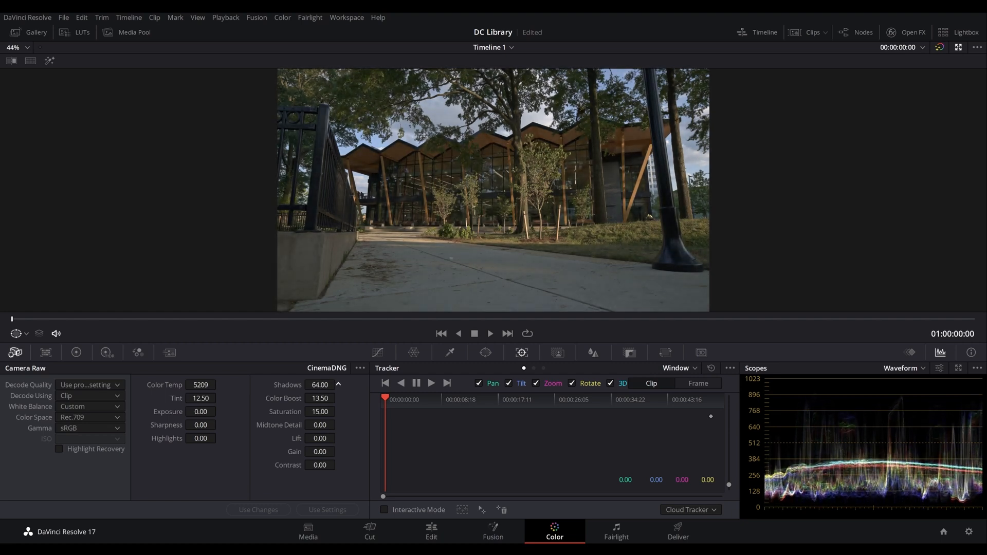
Ease Shadows to 62, pull Highlights down, and darken Lift to -1.50.
{"action": "left_click", "coordinate": [338, 384]}
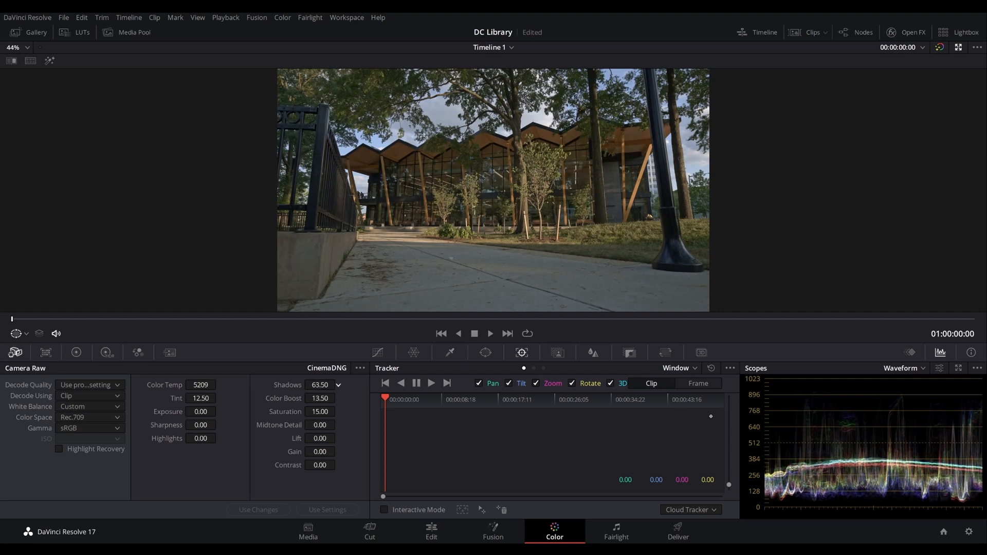
{"action": "left_click", "coordinate": [320, 385]}
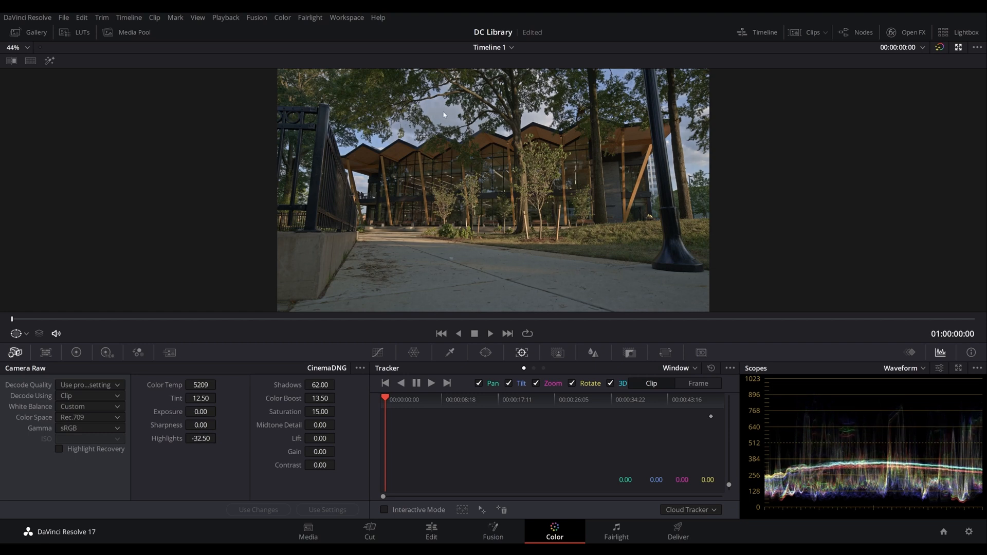
{"action": "mouse_move", "coordinate": [467, 190]}
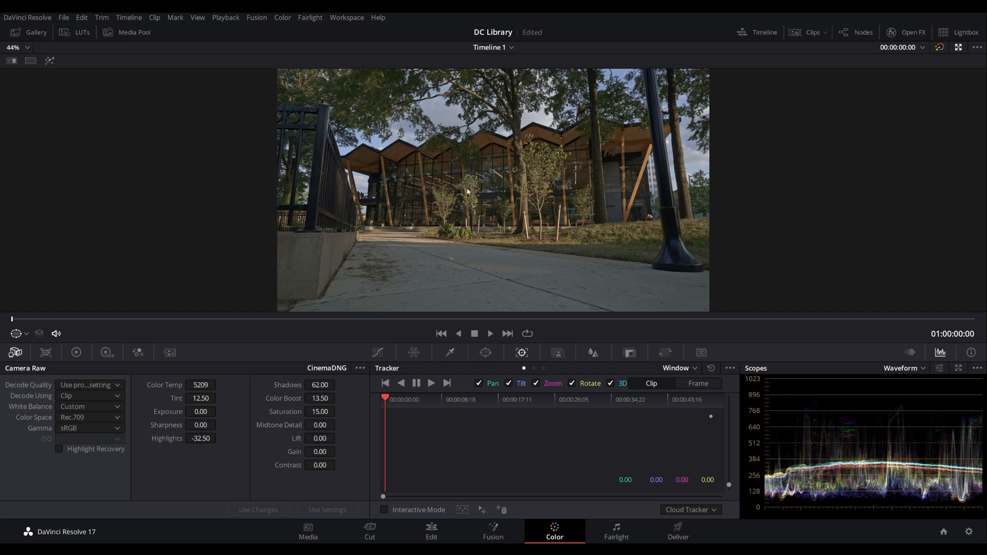
{"action": "mouse_move", "coordinate": [193, 424]}
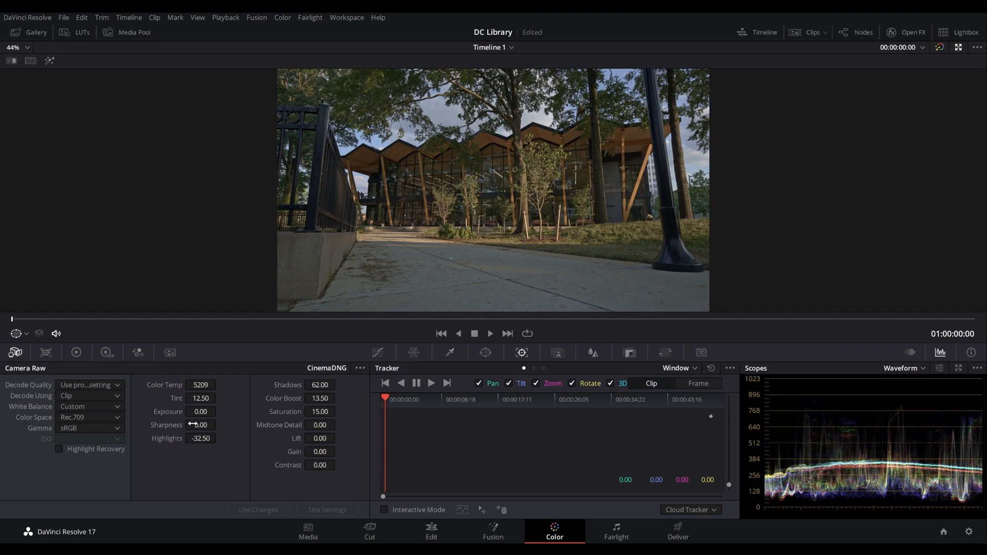
{"action": "mouse_move", "coordinate": [207, 411]}
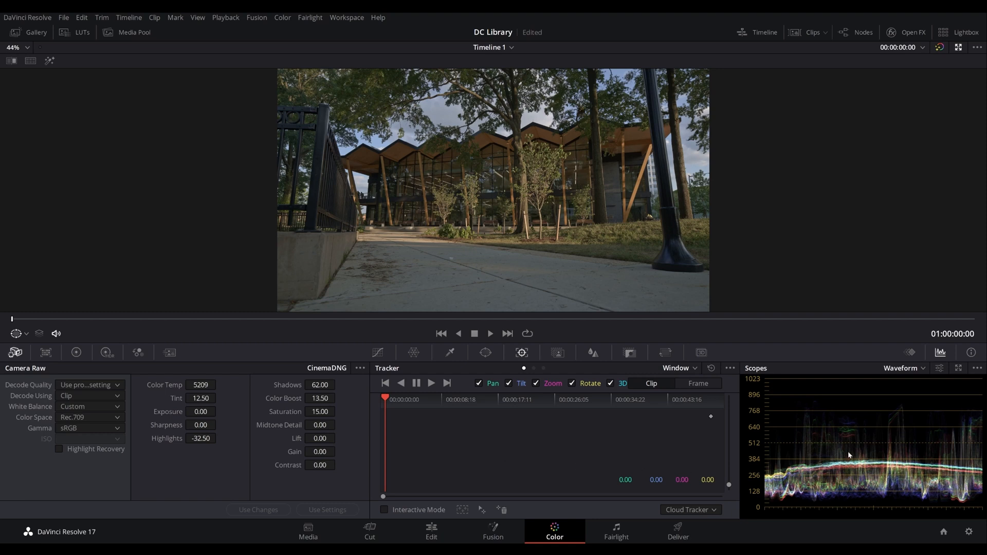
{"action": "mouse_move", "coordinate": [188, 411]}
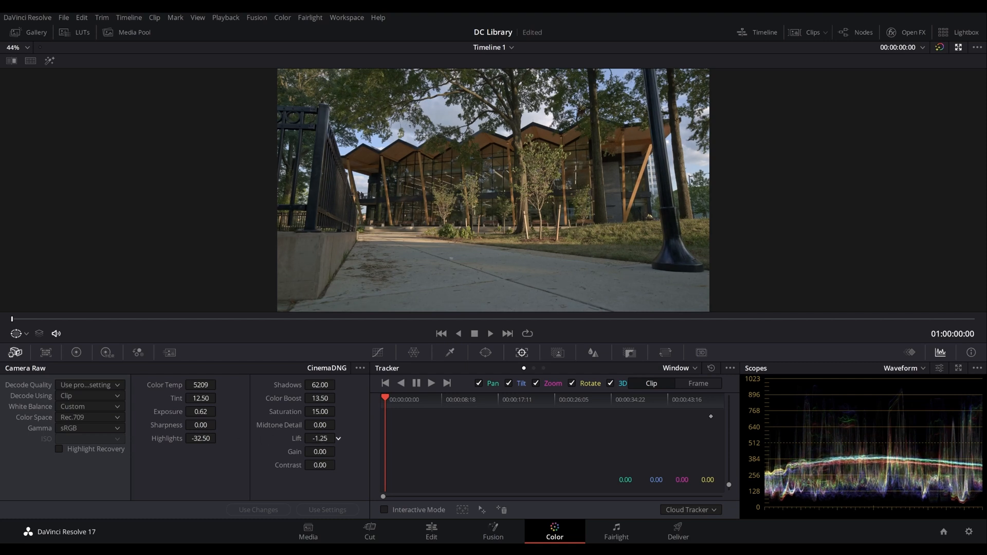
{"action": "left_click", "coordinate": [319, 438]}
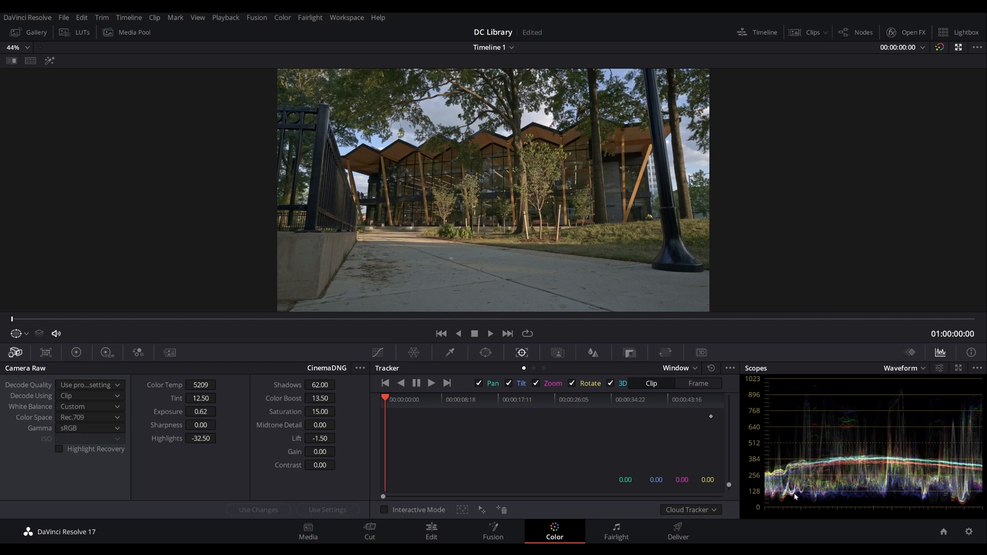
{"action": "left_click", "coordinate": [320, 438]}
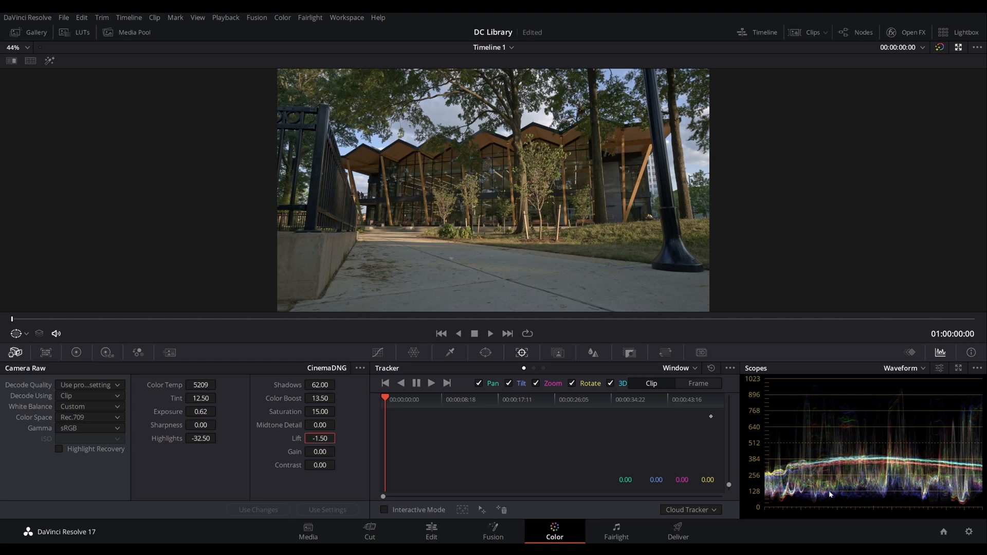
{"action": "mouse_move", "coordinate": [305, 241]}
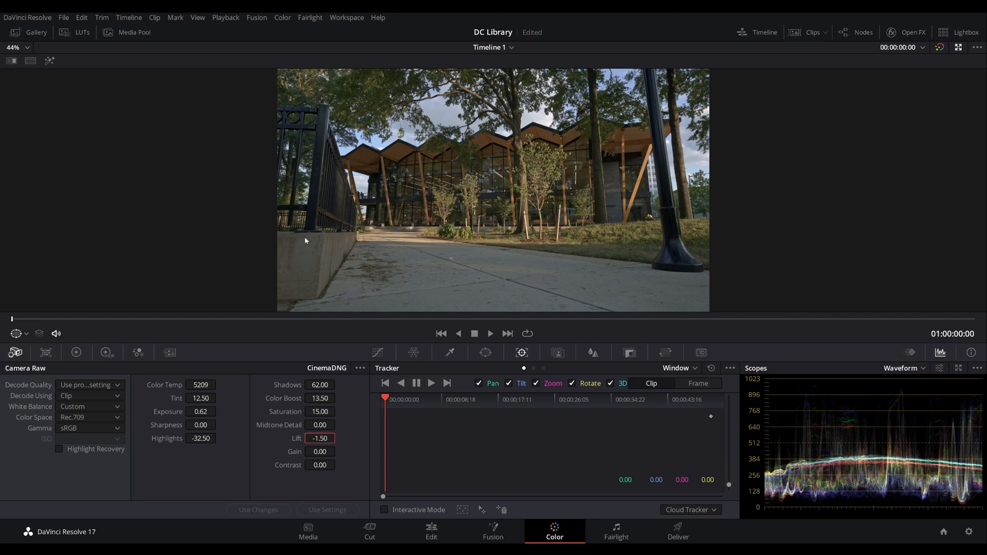
{"action": "mouse_move", "coordinate": [317, 263]}
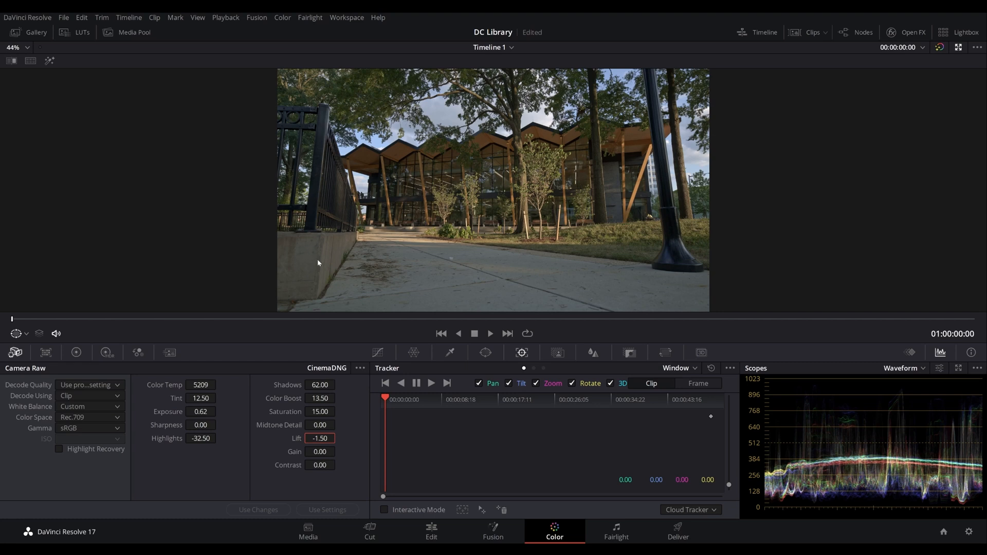
{"action": "mouse_move", "coordinate": [320, 262]}
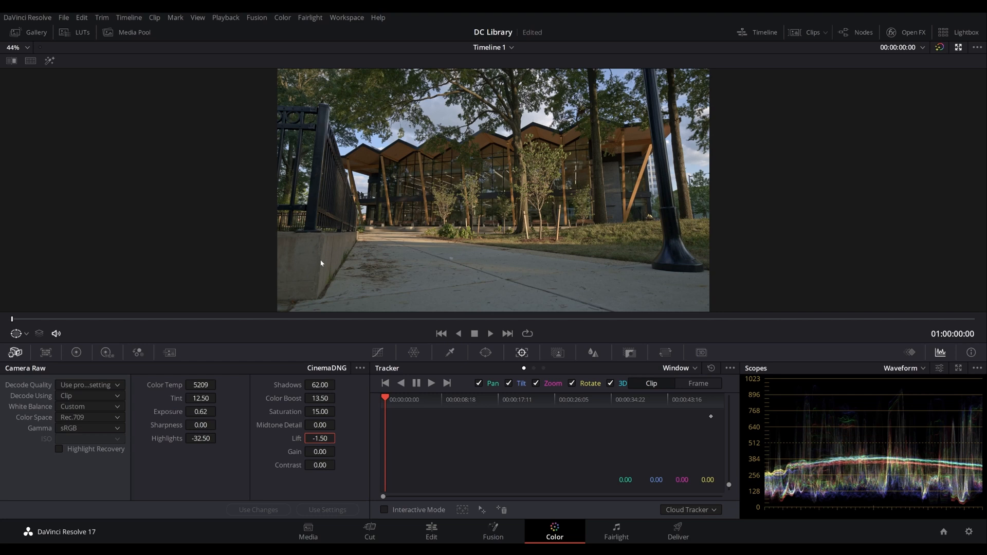
{"action": "mouse_move", "coordinate": [322, 262]}
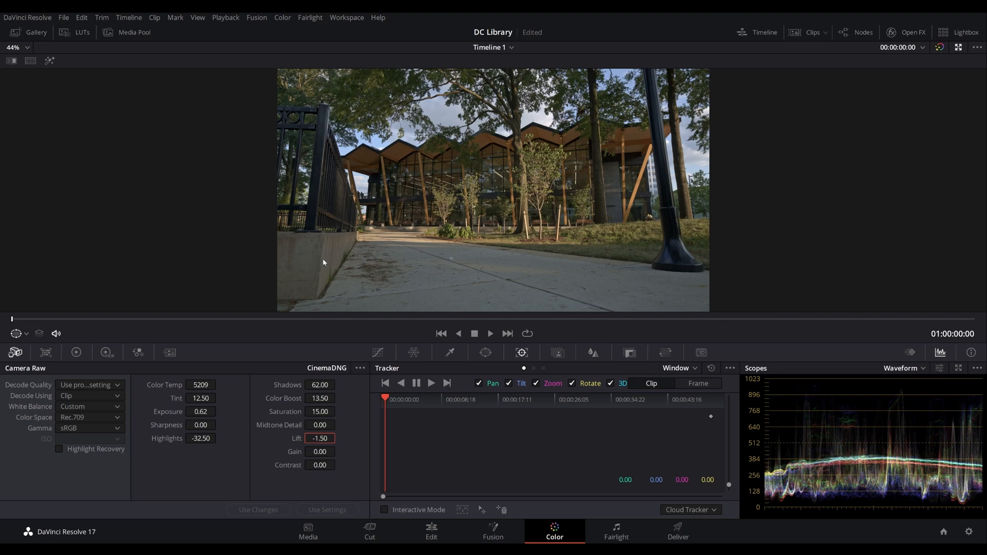
{"action": "mouse_move", "coordinate": [358, 414]}
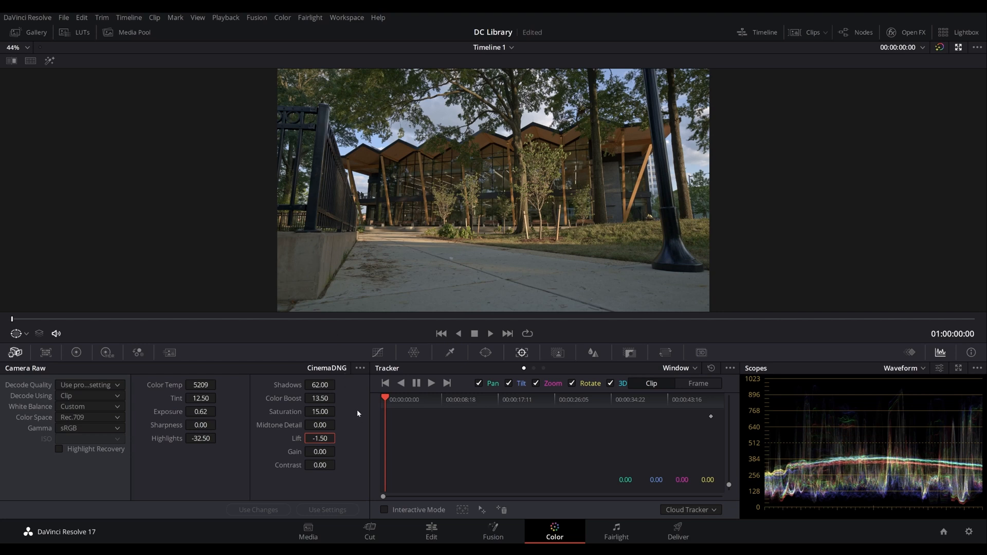
{"action": "mouse_move", "coordinate": [423, 250]}
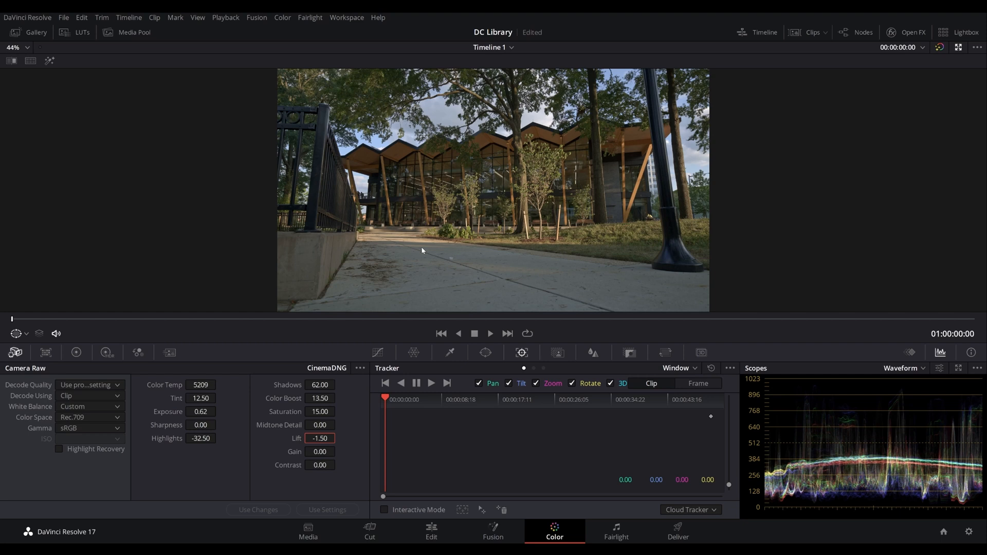
{"action": "mouse_move", "coordinate": [385, 263]}
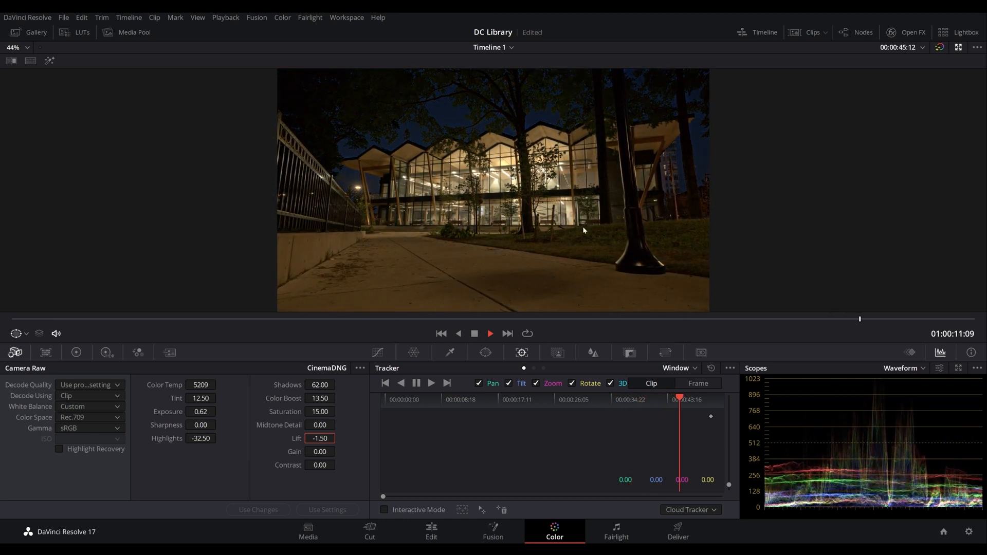
{"action": "left_click", "coordinate": [490, 334]}
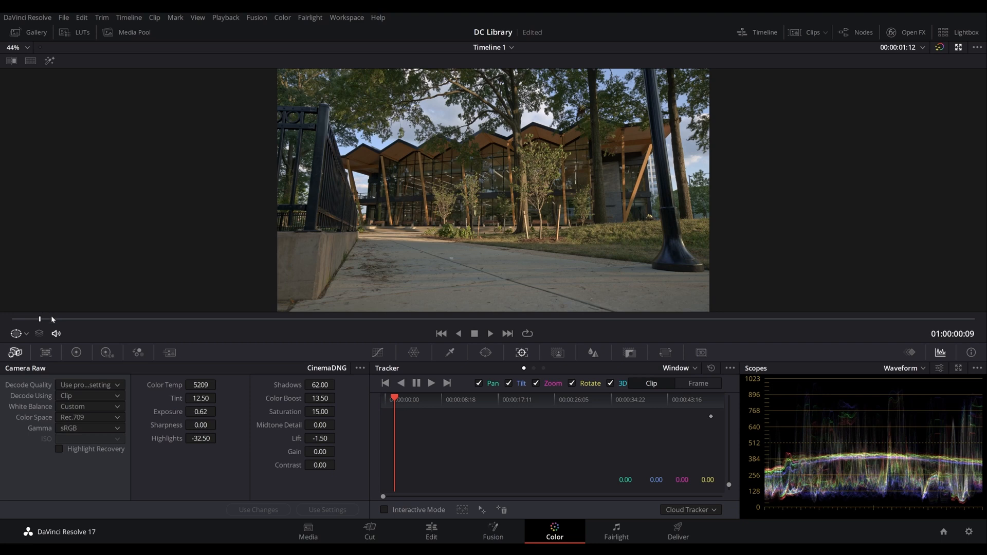
{"action": "mouse_move", "coordinate": [40, 323]}
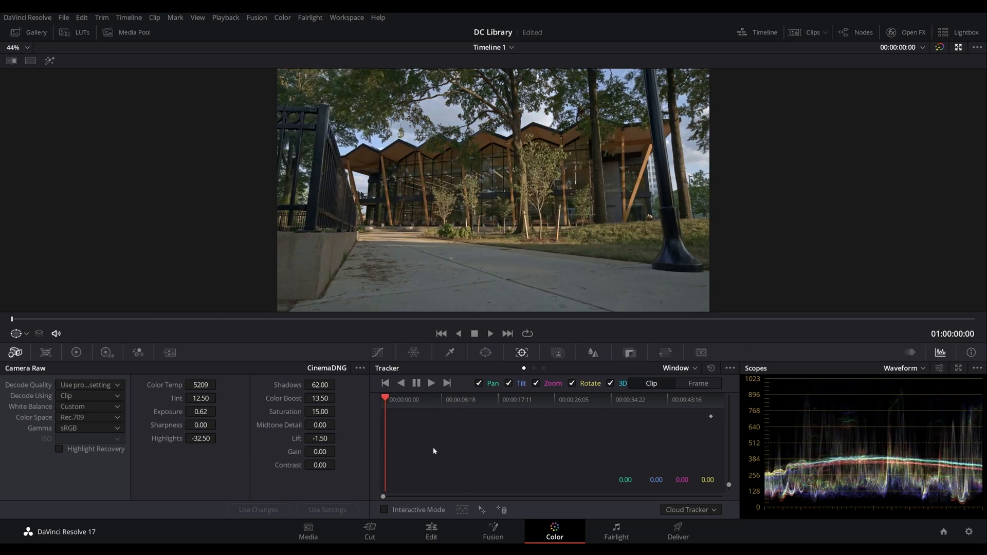
{"action": "left_click", "coordinate": [431, 531]}
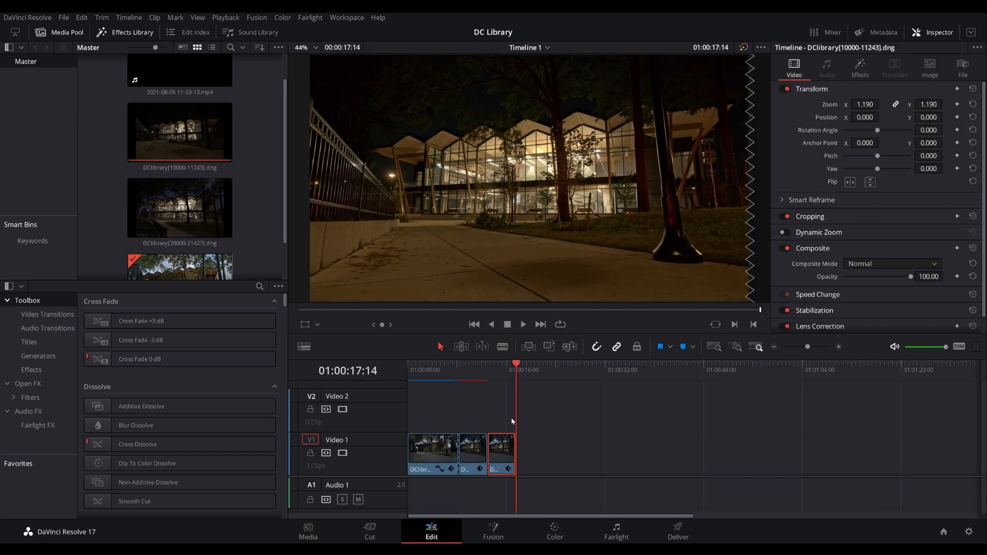
Move the night clip onto Video 2 over clip two, preview the overlap, and select it.
{"action": "left_click_drag", "start_coordinate": [500, 453], "coordinate": [471, 406]}
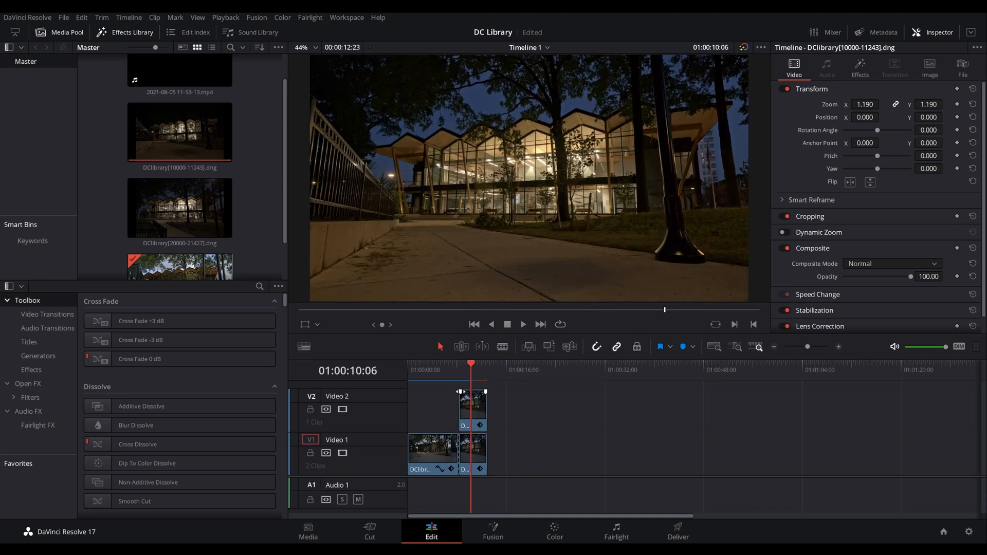
{"action": "left_click_drag", "start_coordinate": [459, 391], "coordinate": [478, 400]}
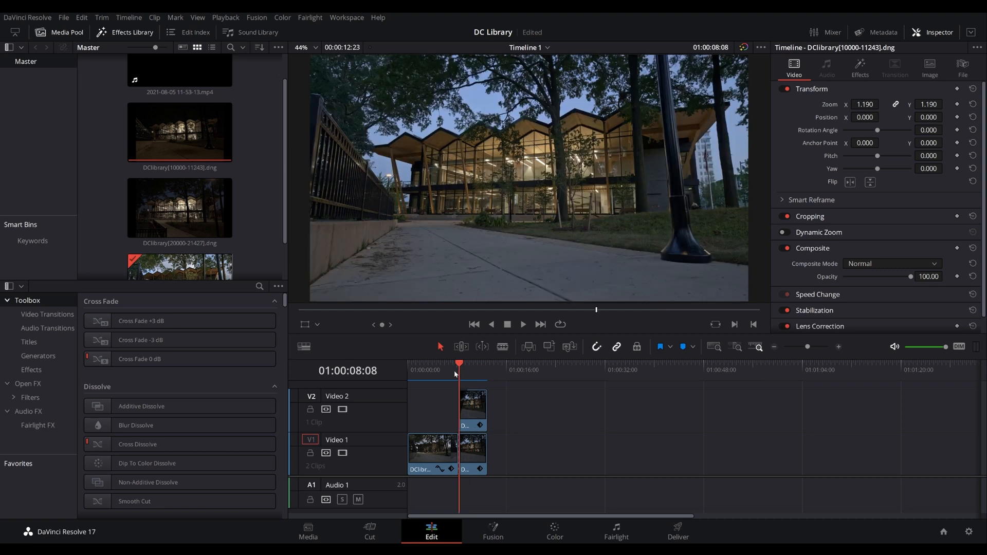
{"action": "left_click", "coordinate": [472, 363]}
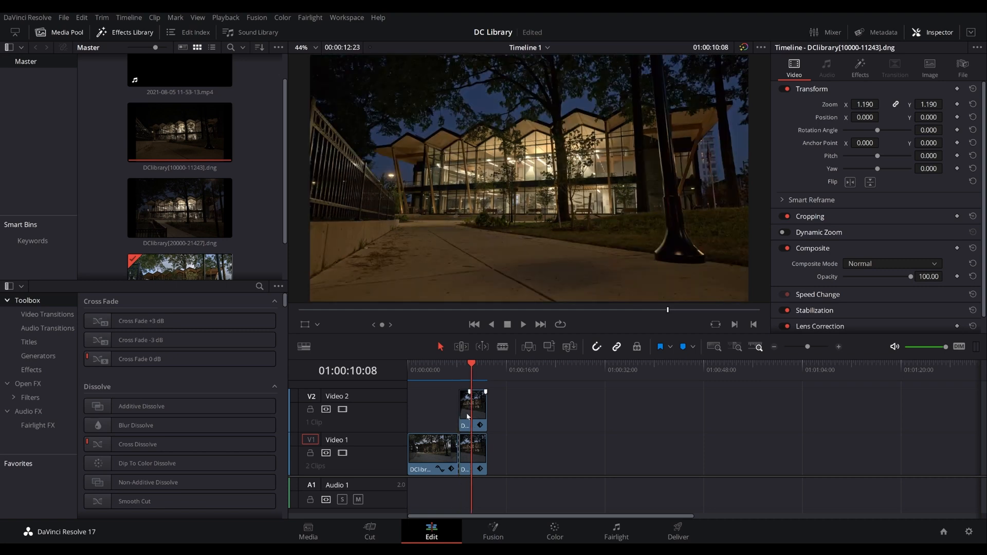
{"action": "left_click", "coordinate": [472, 410]}
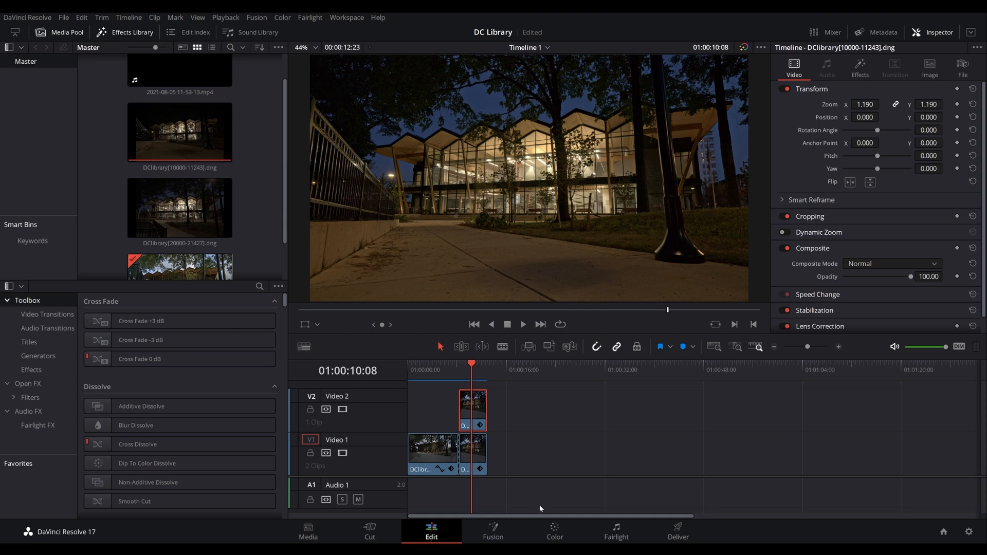
{"action": "left_click", "coordinate": [553, 532]}
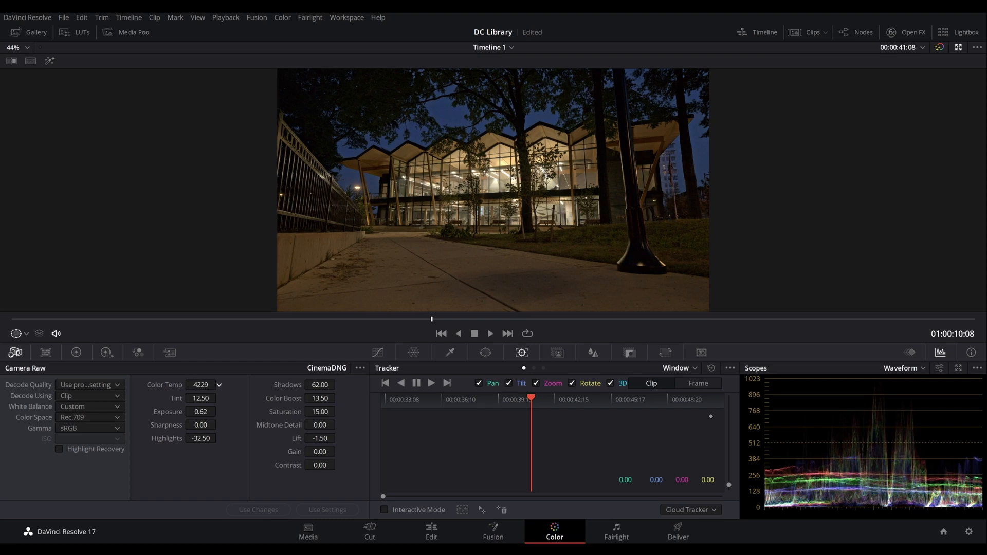
Cool the night clip's raw Color Temp from 4229 to 3399.
{"action": "left_click", "coordinate": [199, 385]}
{"action": "type", "text": "2949"}
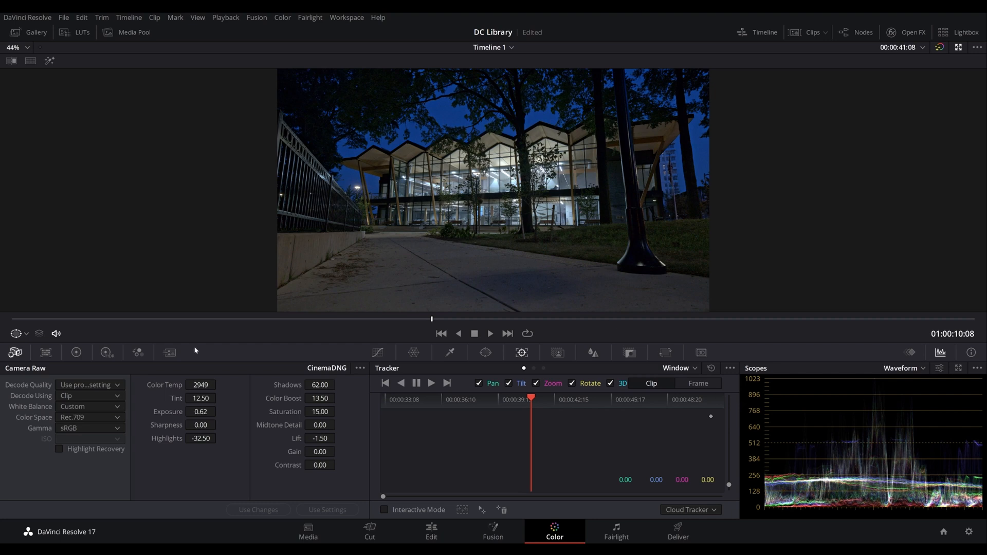
{"action": "left_click", "coordinate": [219, 383]}
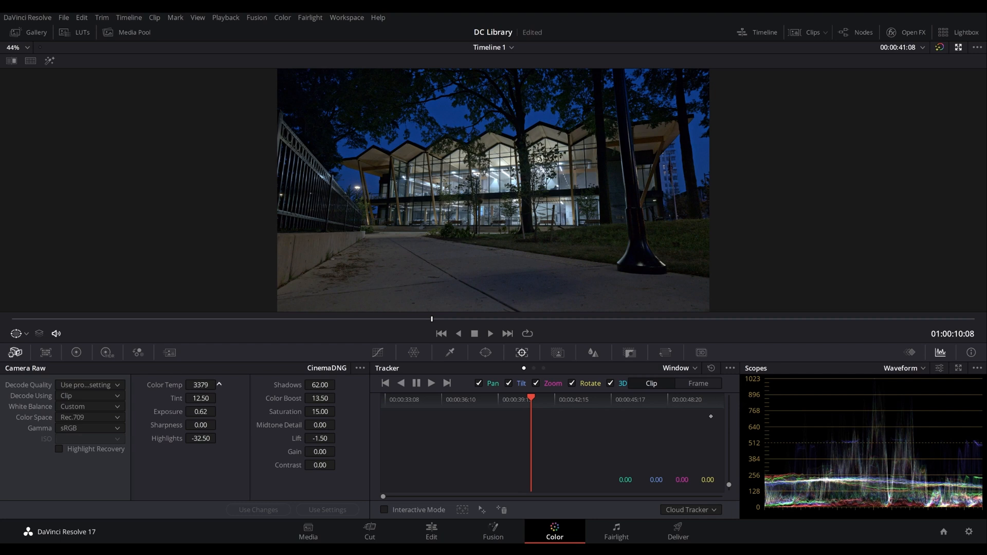
{"action": "left_click", "coordinate": [219, 384]}
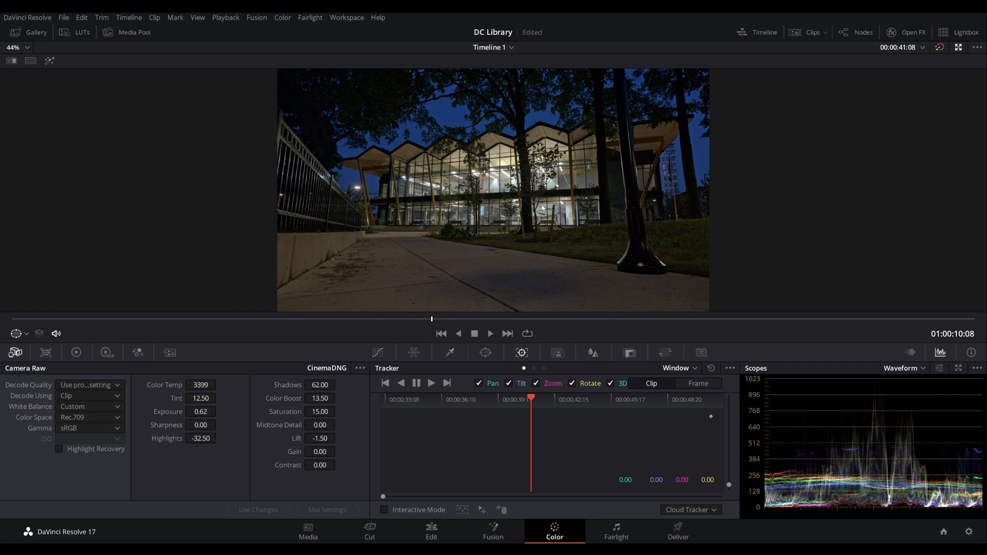
{"action": "mouse_move", "coordinate": [590, 269]}
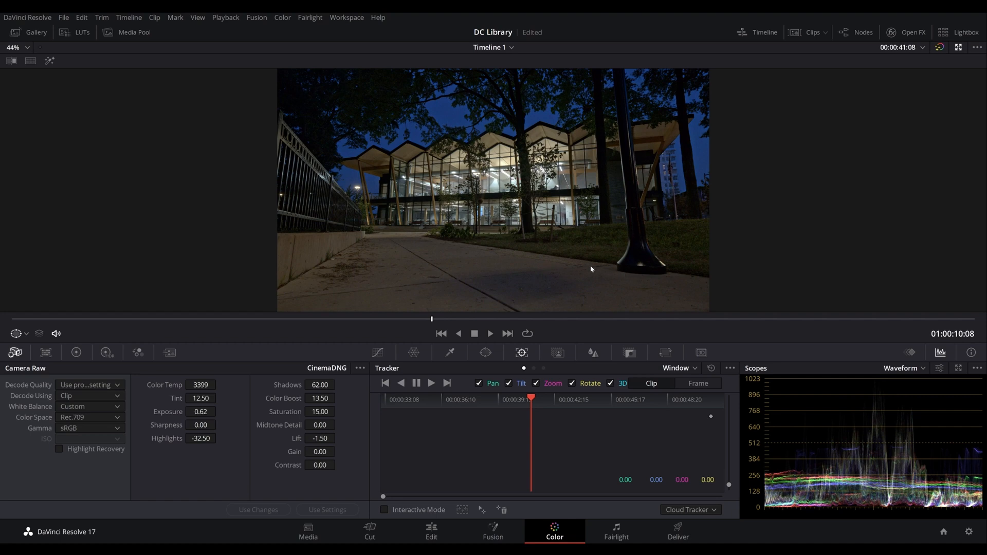
{"action": "mouse_move", "coordinate": [304, 453]}
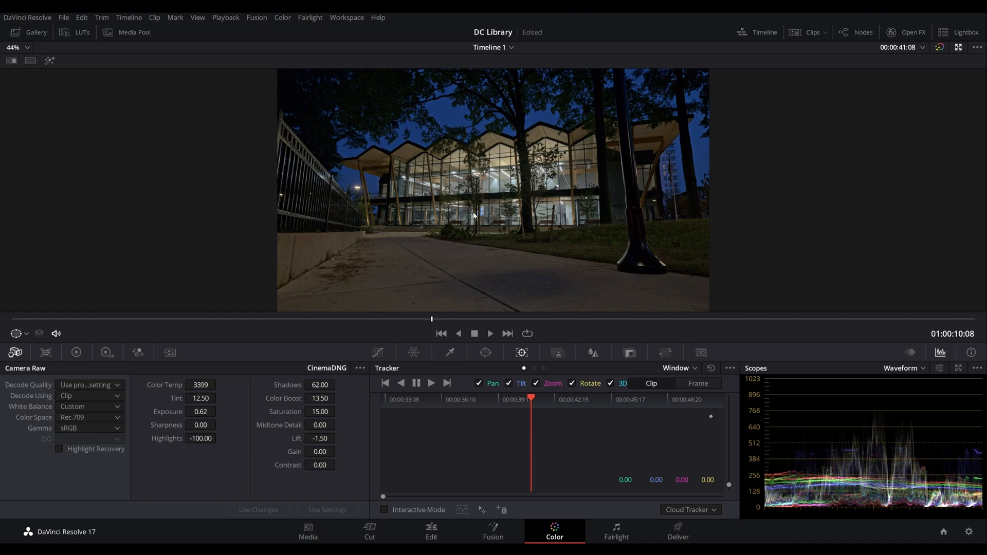
{"action": "mouse_move", "coordinate": [453, 130]}
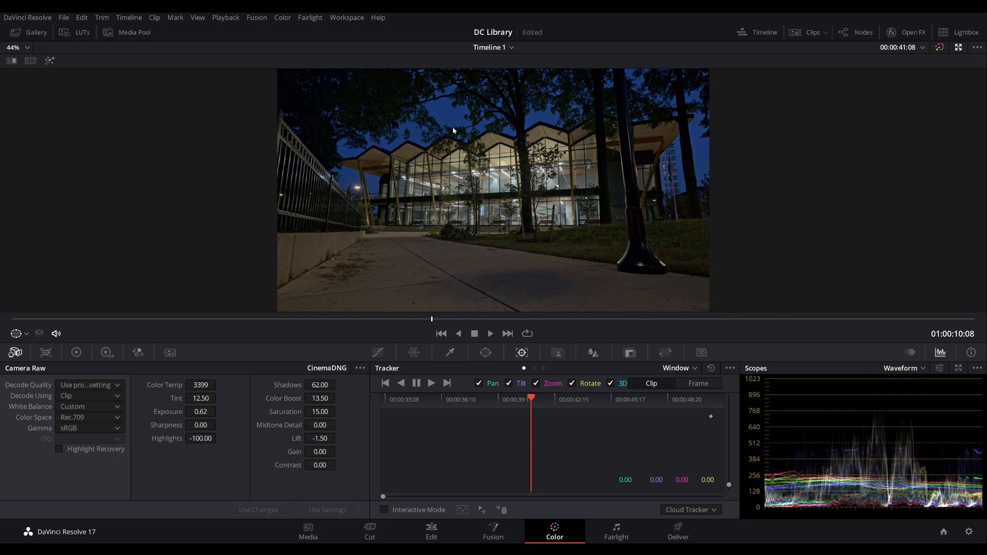
{"action": "mouse_move", "coordinate": [469, 374]}
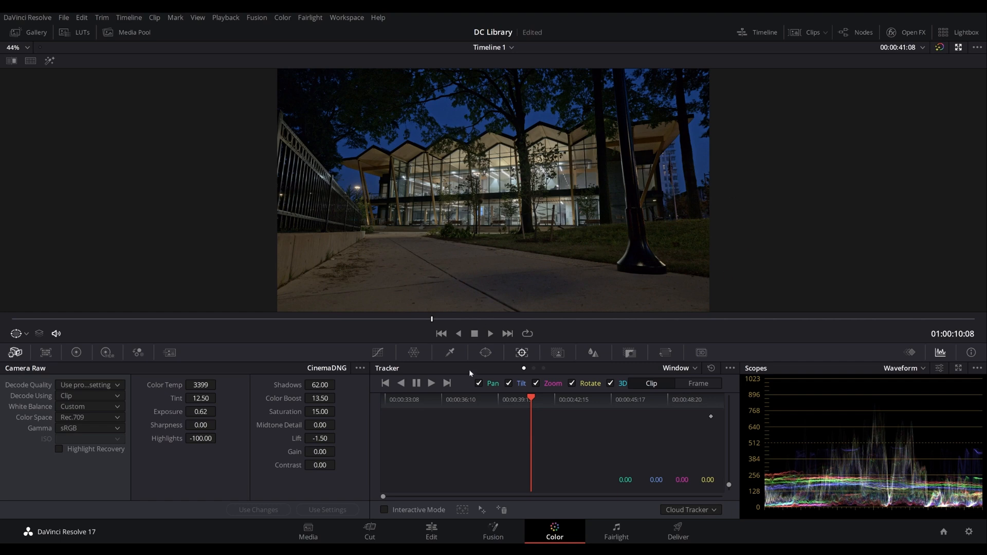
Return to the Edit page and play back the stacked day and night clips.
{"action": "left_click", "coordinate": [431, 531]}
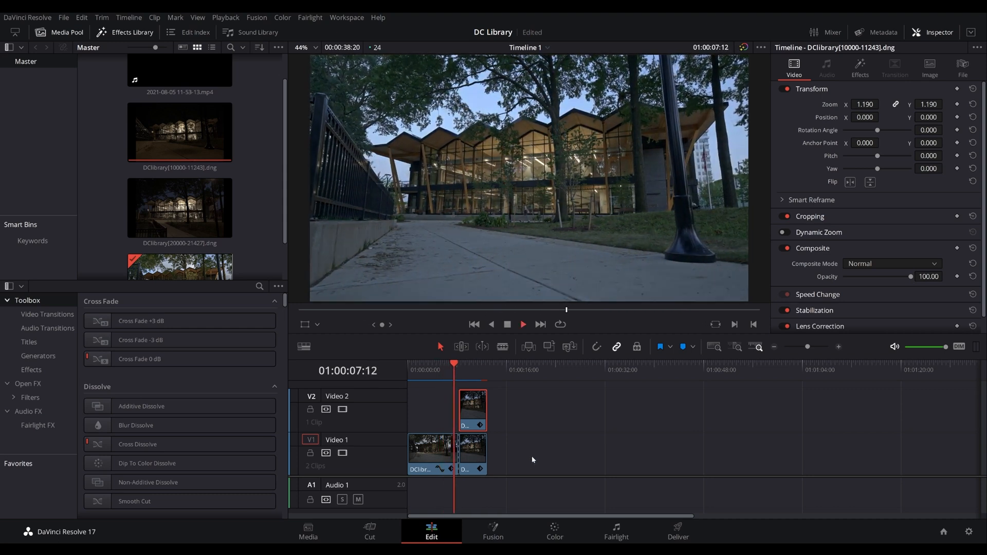
{"action": "left_click", "coordinate": [523, 325]}
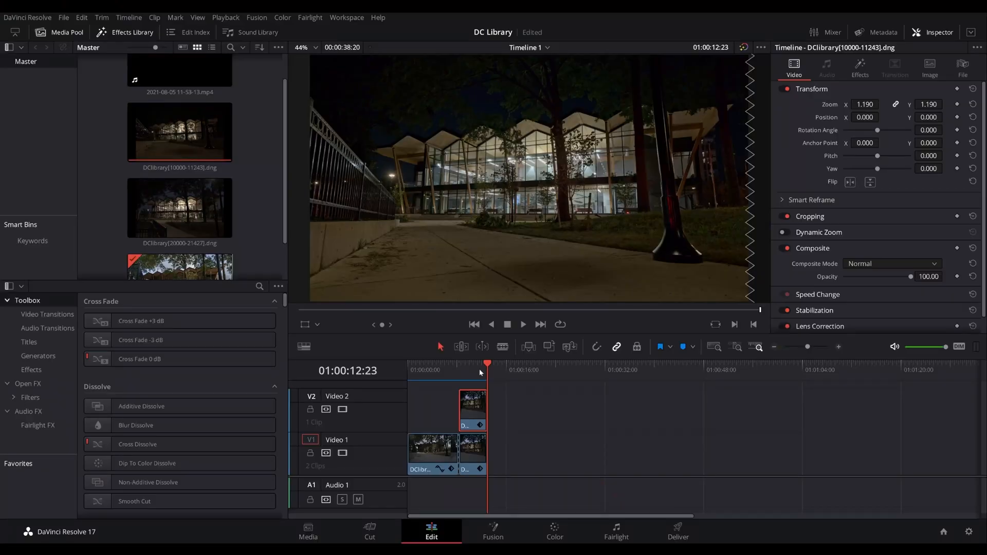
{"action": "mouse_move", "coordinate": [480, 372]}
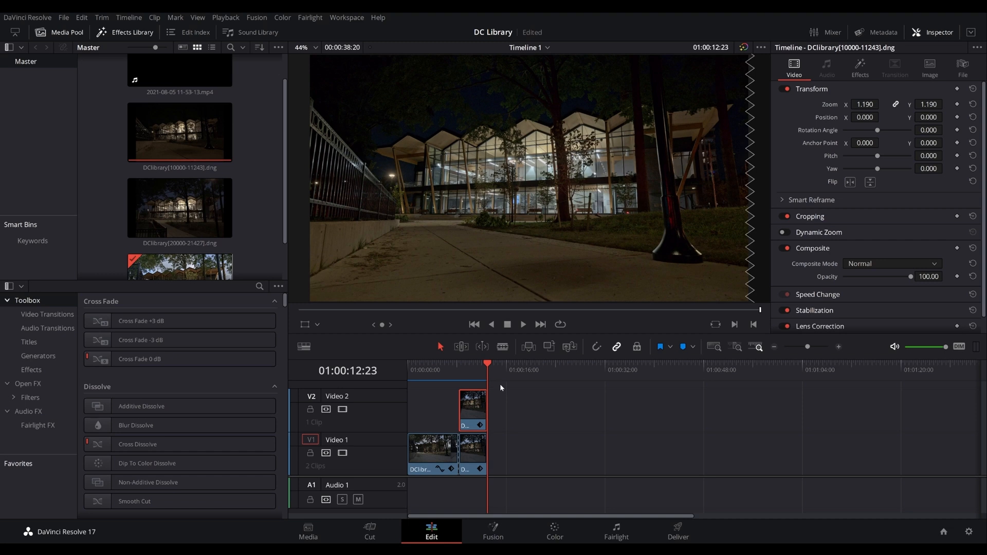
{"action": "mouse_move", "coordinate": [502, 393]}
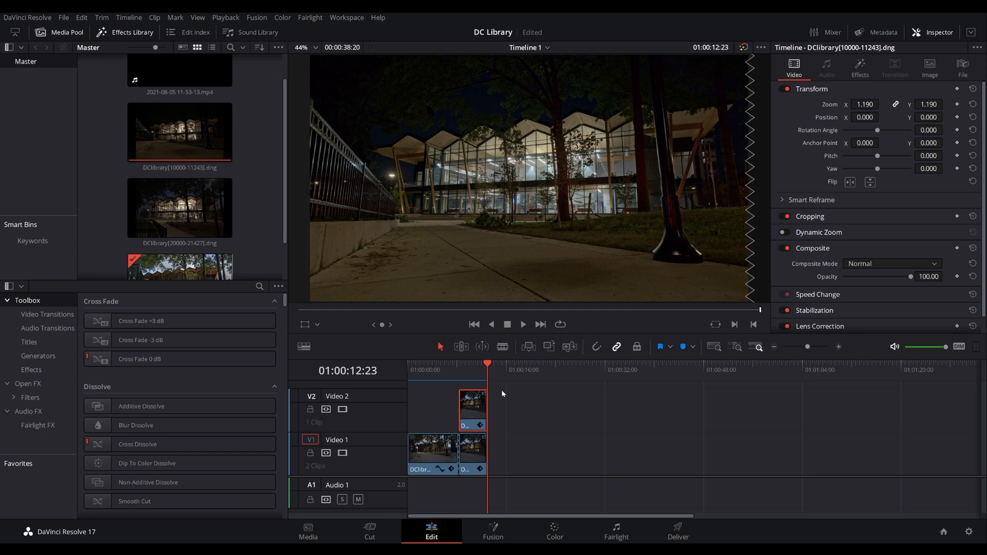
{"action": "mouse_move", "coordinate": [507, 393]}
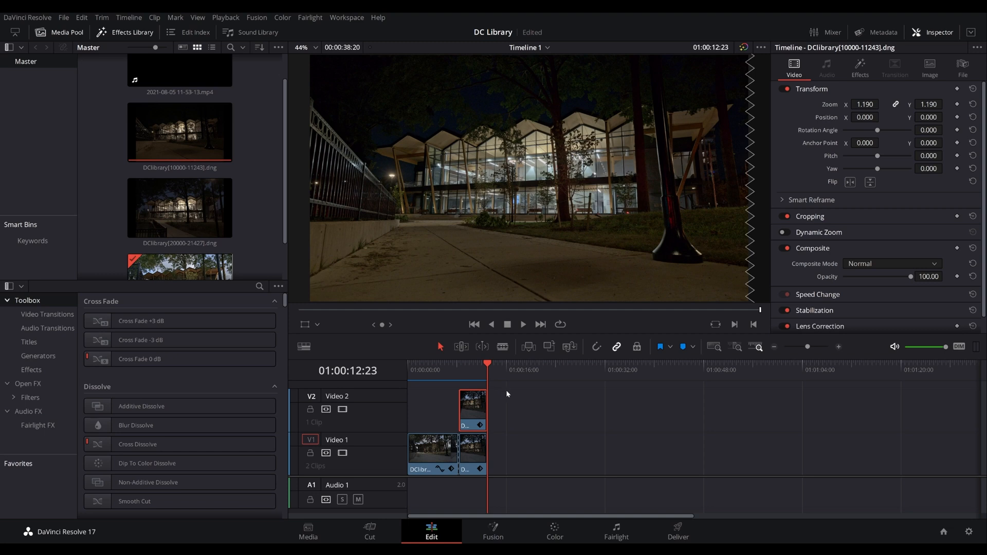
{"action": "mouse_move", "coordinate": [510, 398]}
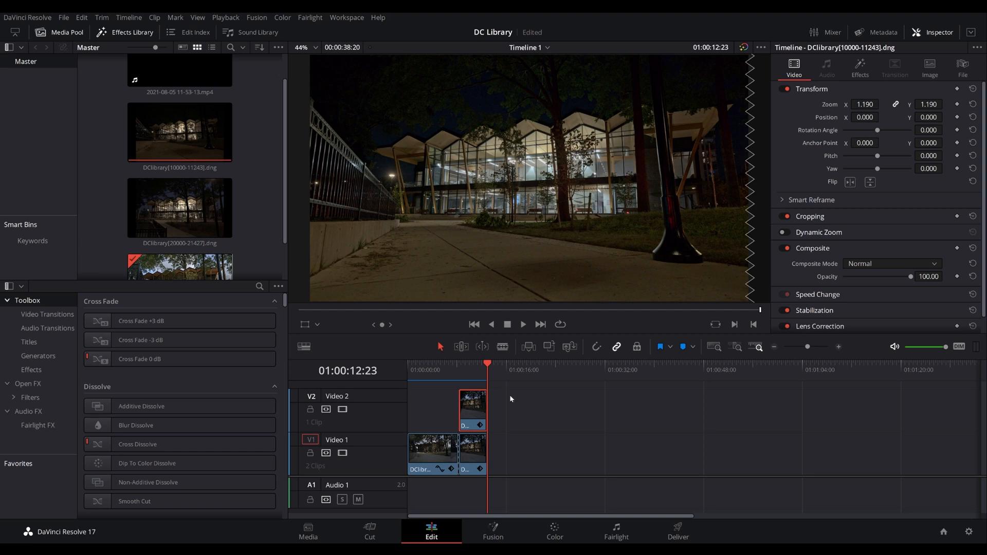
{"action": "mouse_move", "coordinate": [501, 393]}
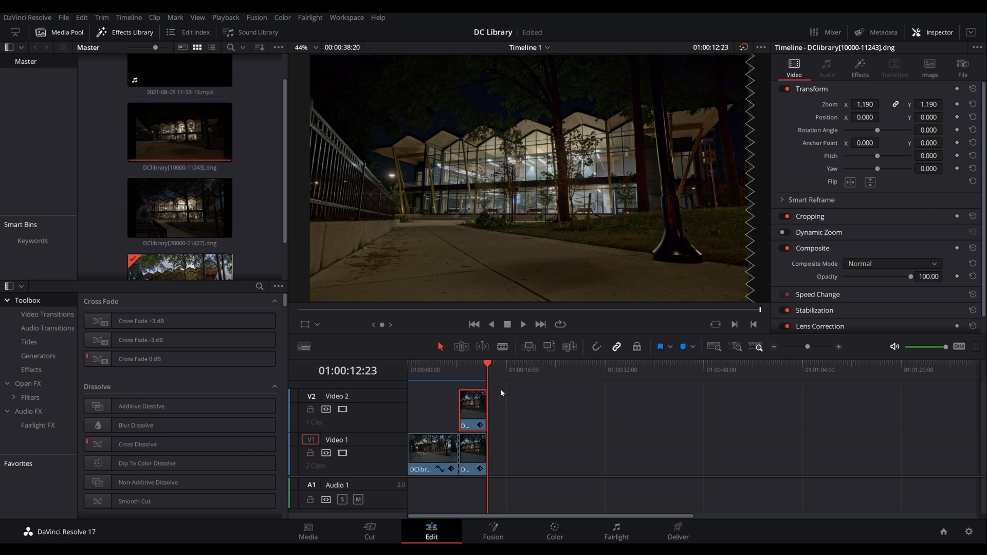